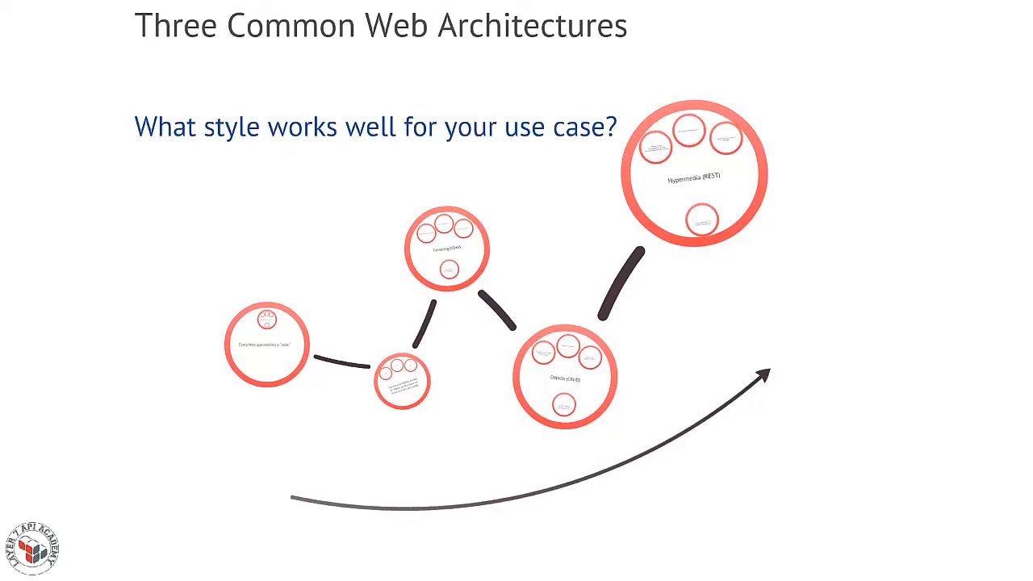
left_click(267, 342)
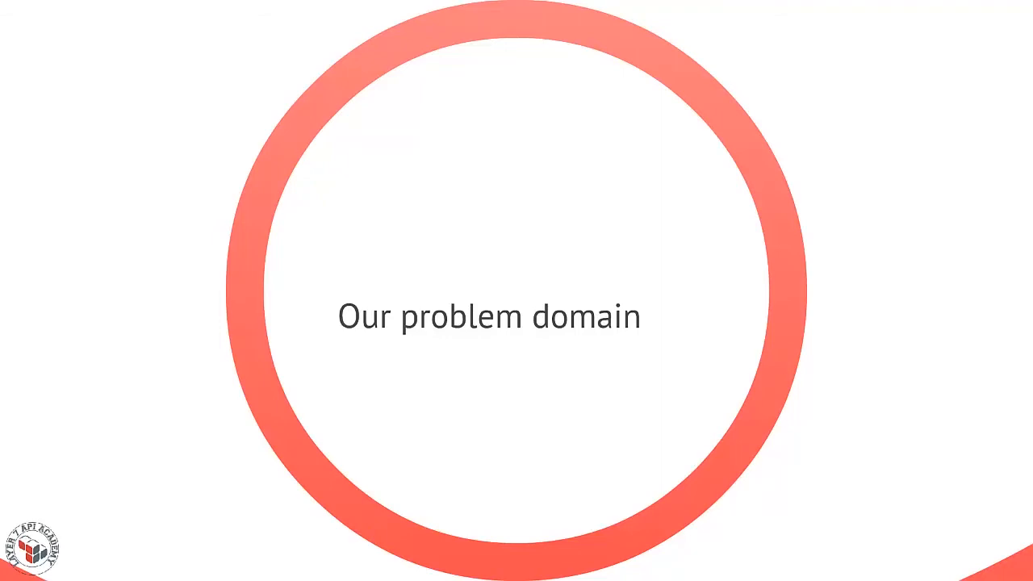
key("Right")
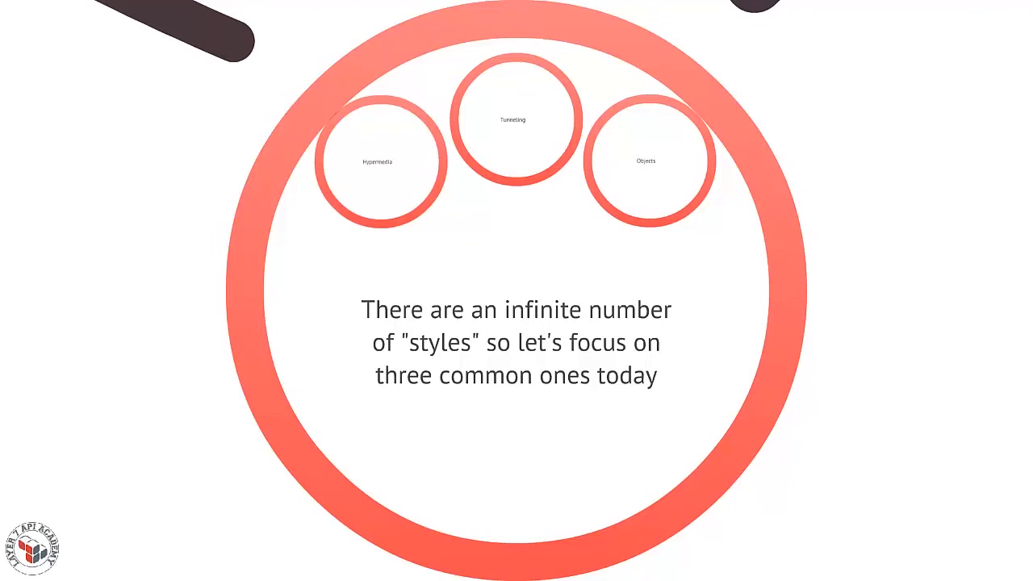
left_click(513, 119)
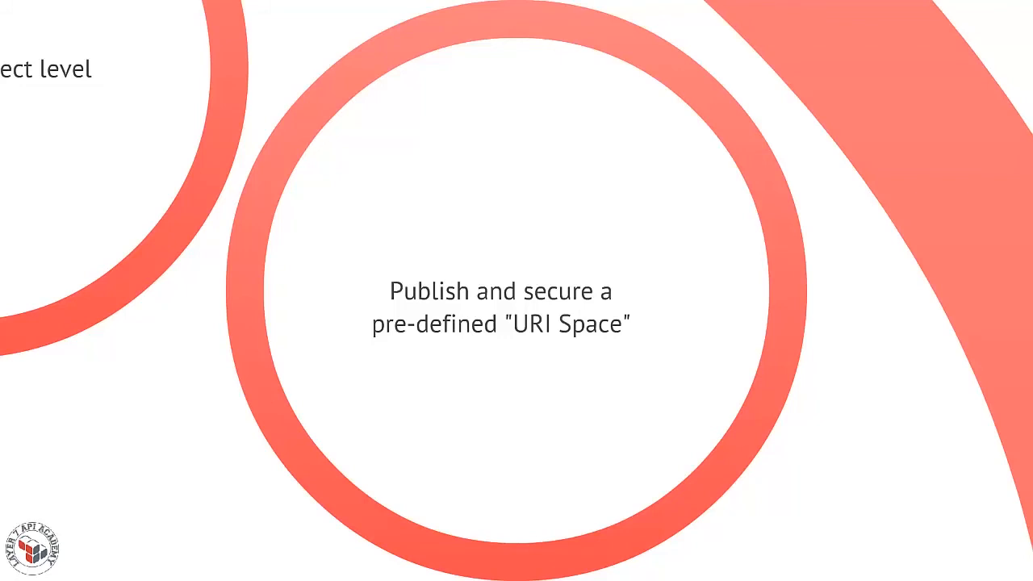
key("Right")
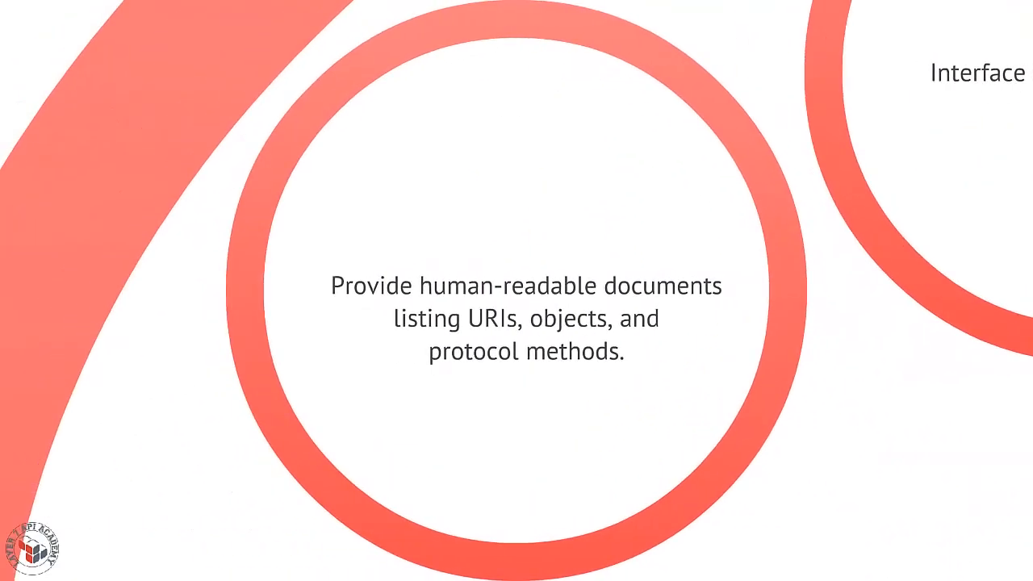